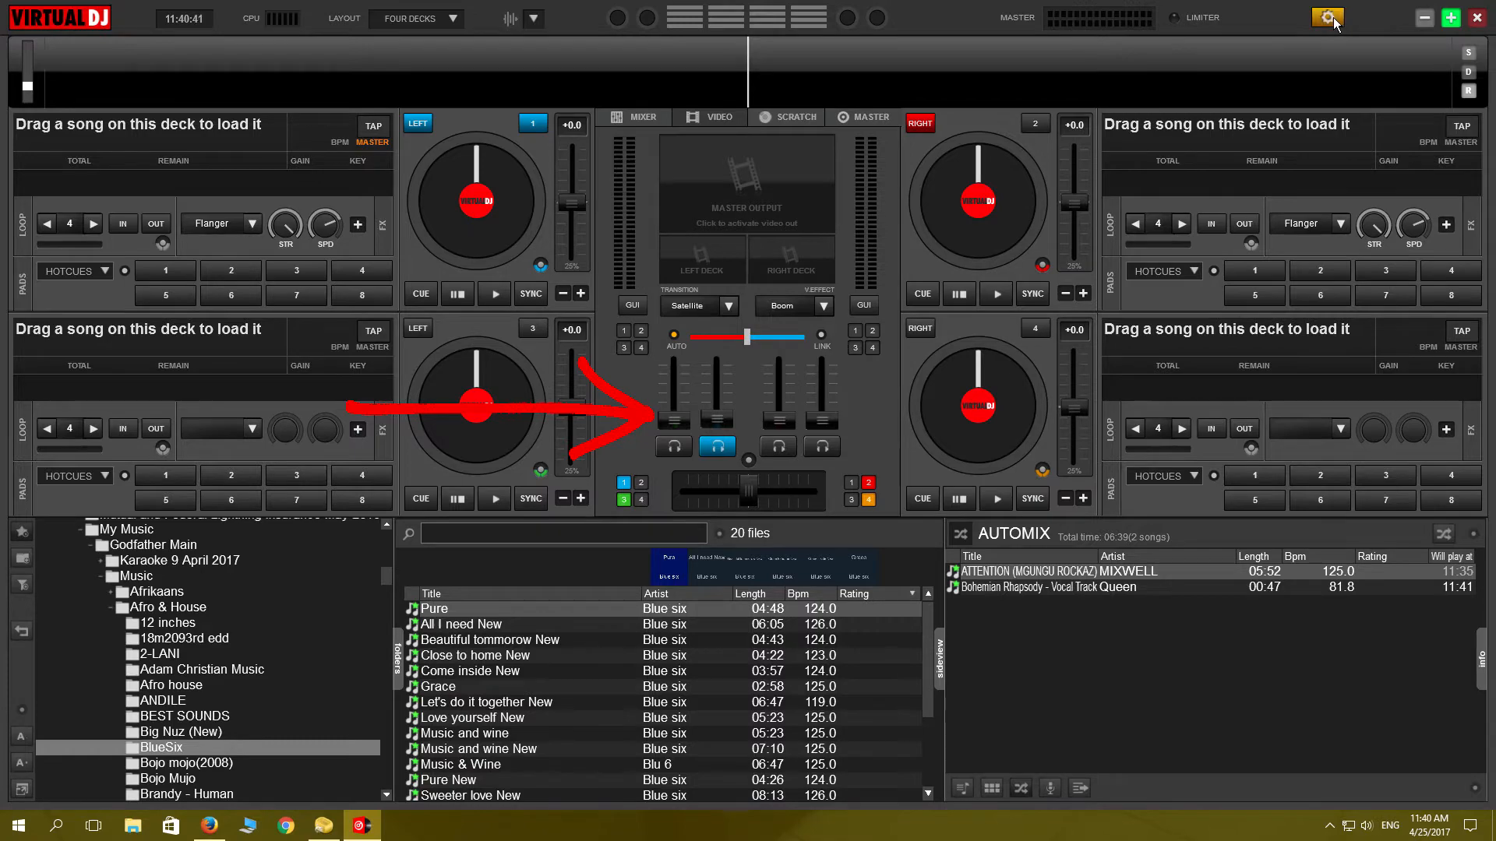
# Reach the keyboard mapping in Controller settings and select the ONINIT startup entry.
pyautogui.click(1324, 18)
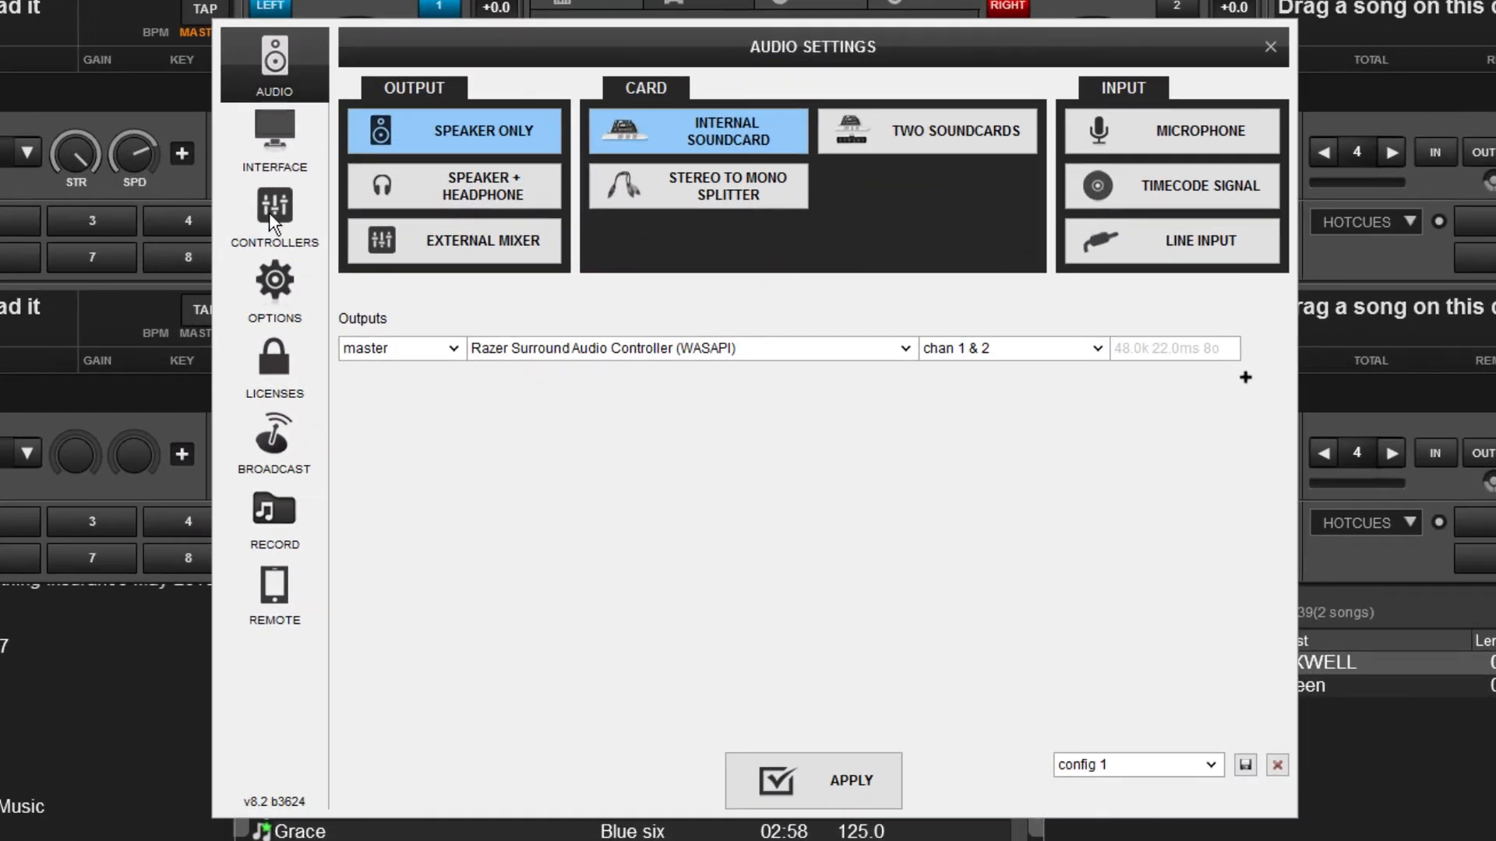
pyautogui.click(274, 218)
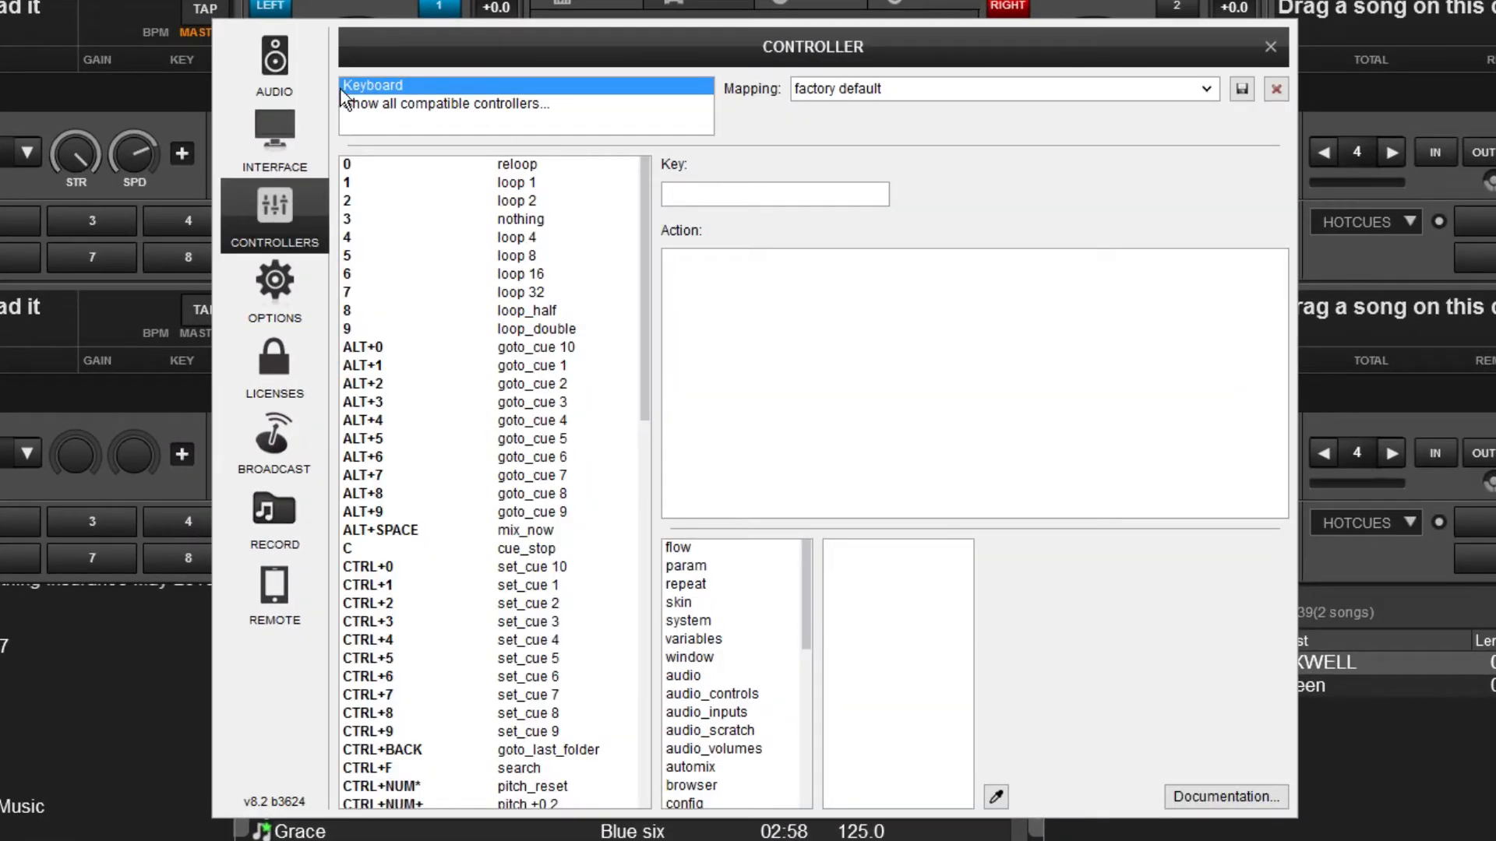
pyautogui.scroll(-3)
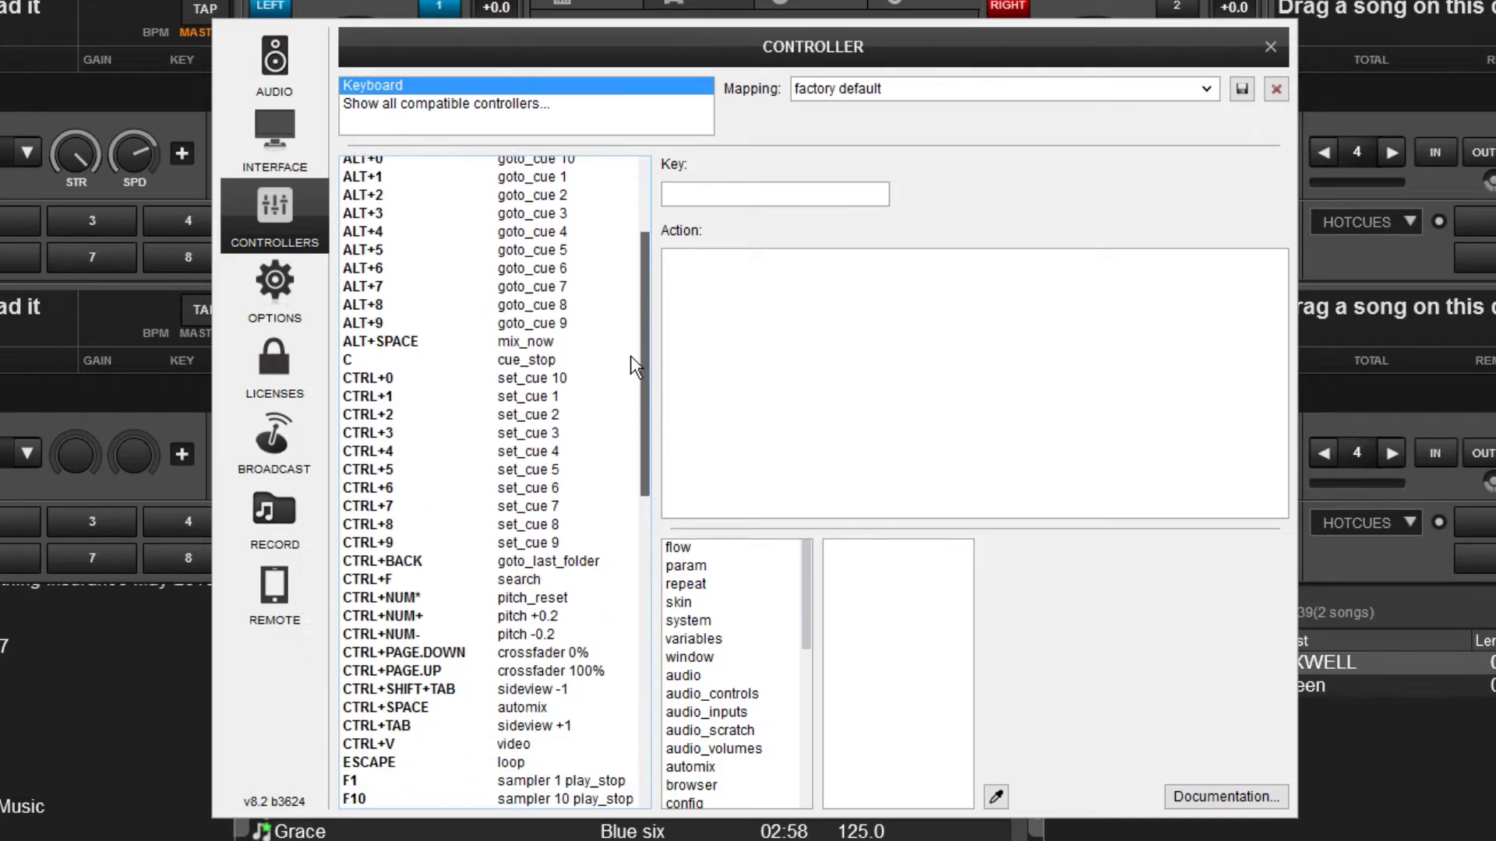
pyautogui.scroll(-3)
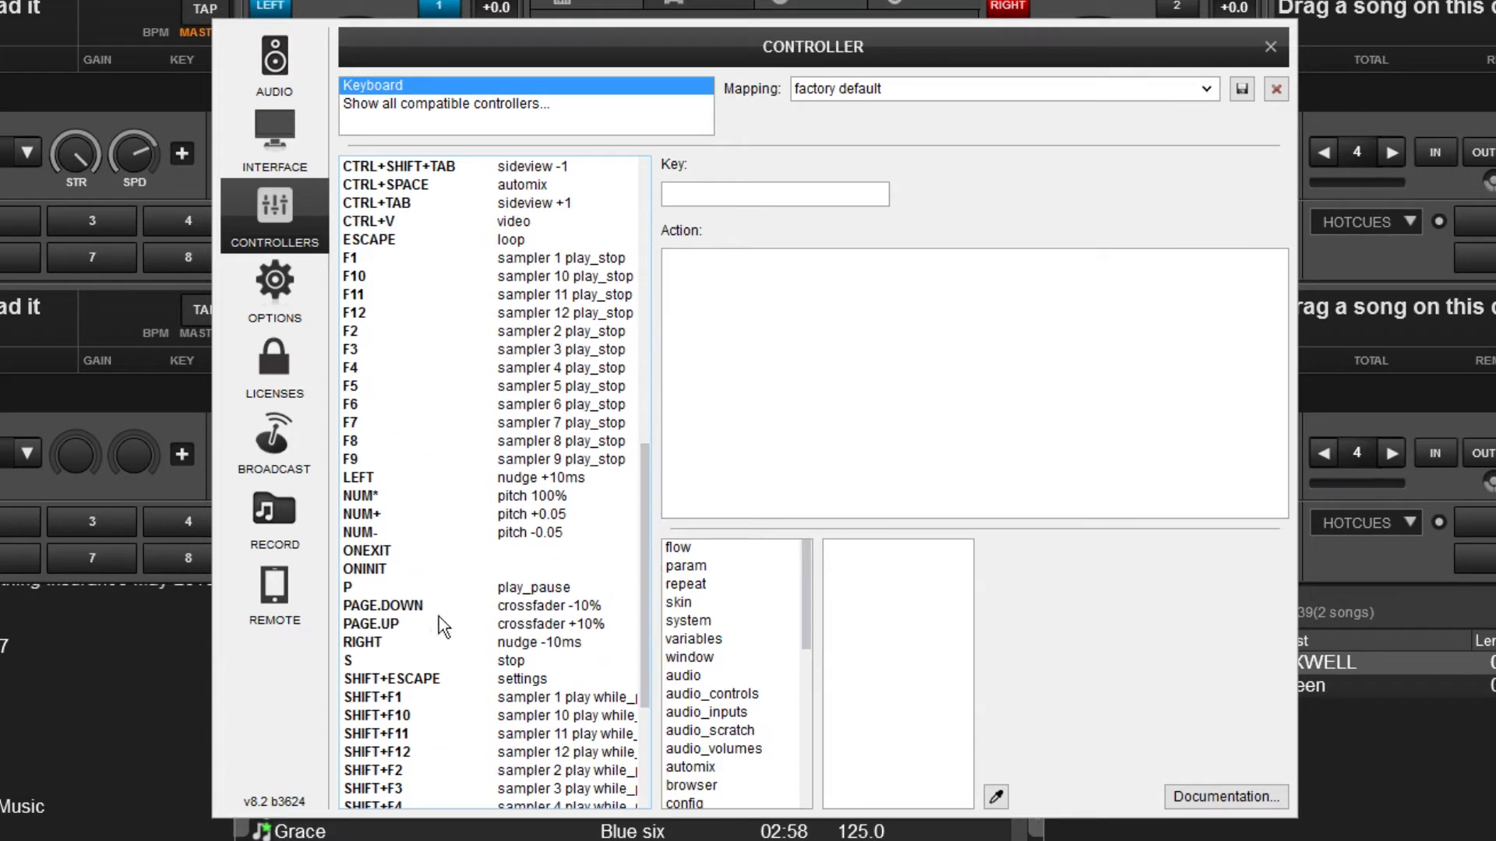
pyautogui.click(365, 570)
pyautogui.write('level')
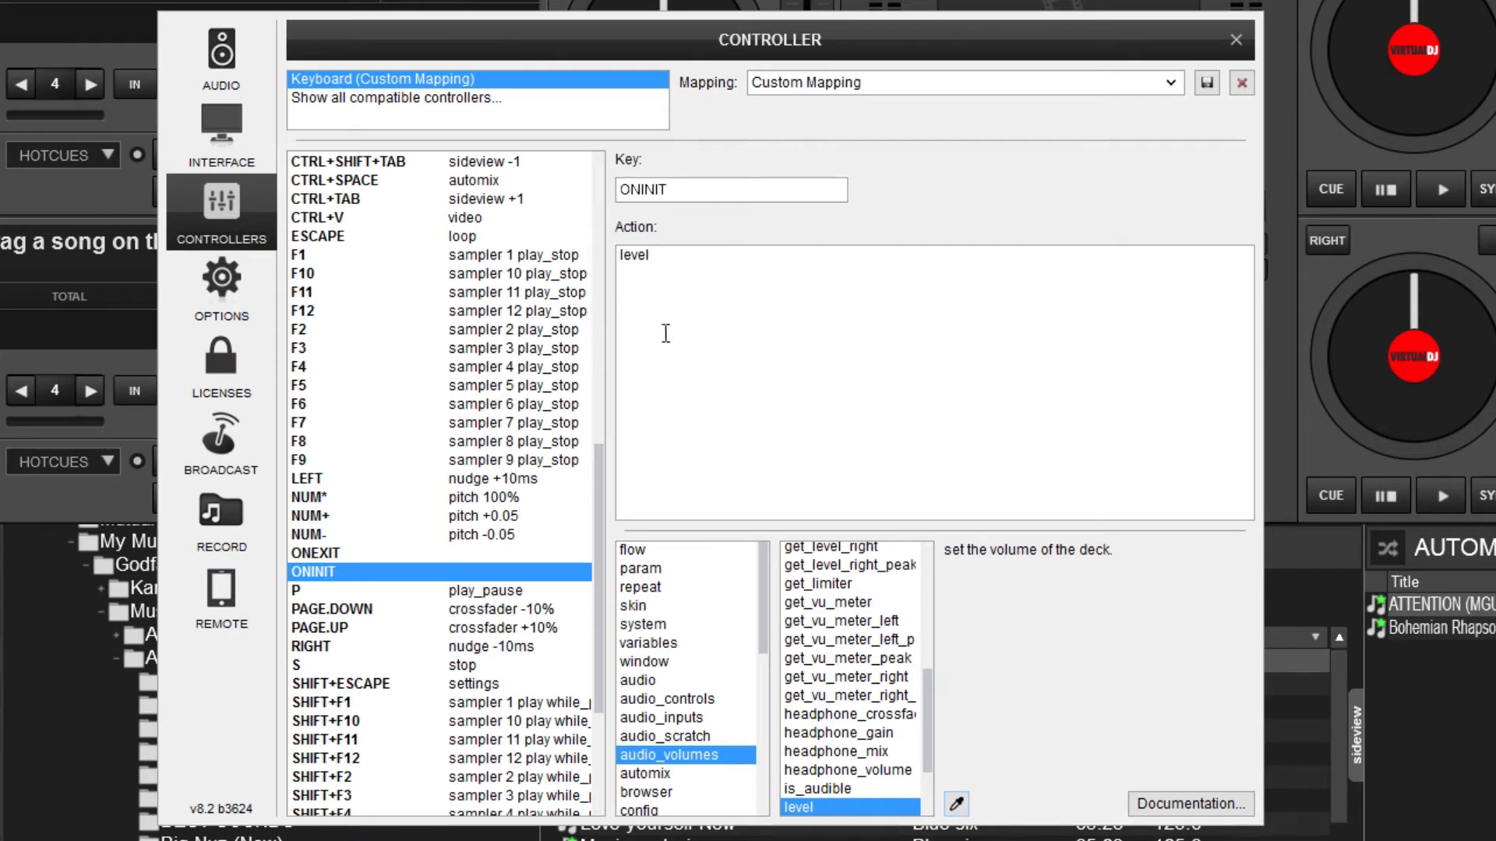
# Set the ONINIT action to 'deck 1 volume 0% & deck 2 volume 0% & deck 3 volume 0% & deck 4 volume 0%'.
pyautogui.doubleClick(633, 254)
pyautogui.write('deck 1 volume 0% & deck 2 volume 0% & deck 3 volume 0% & deck 4 volume 0%')
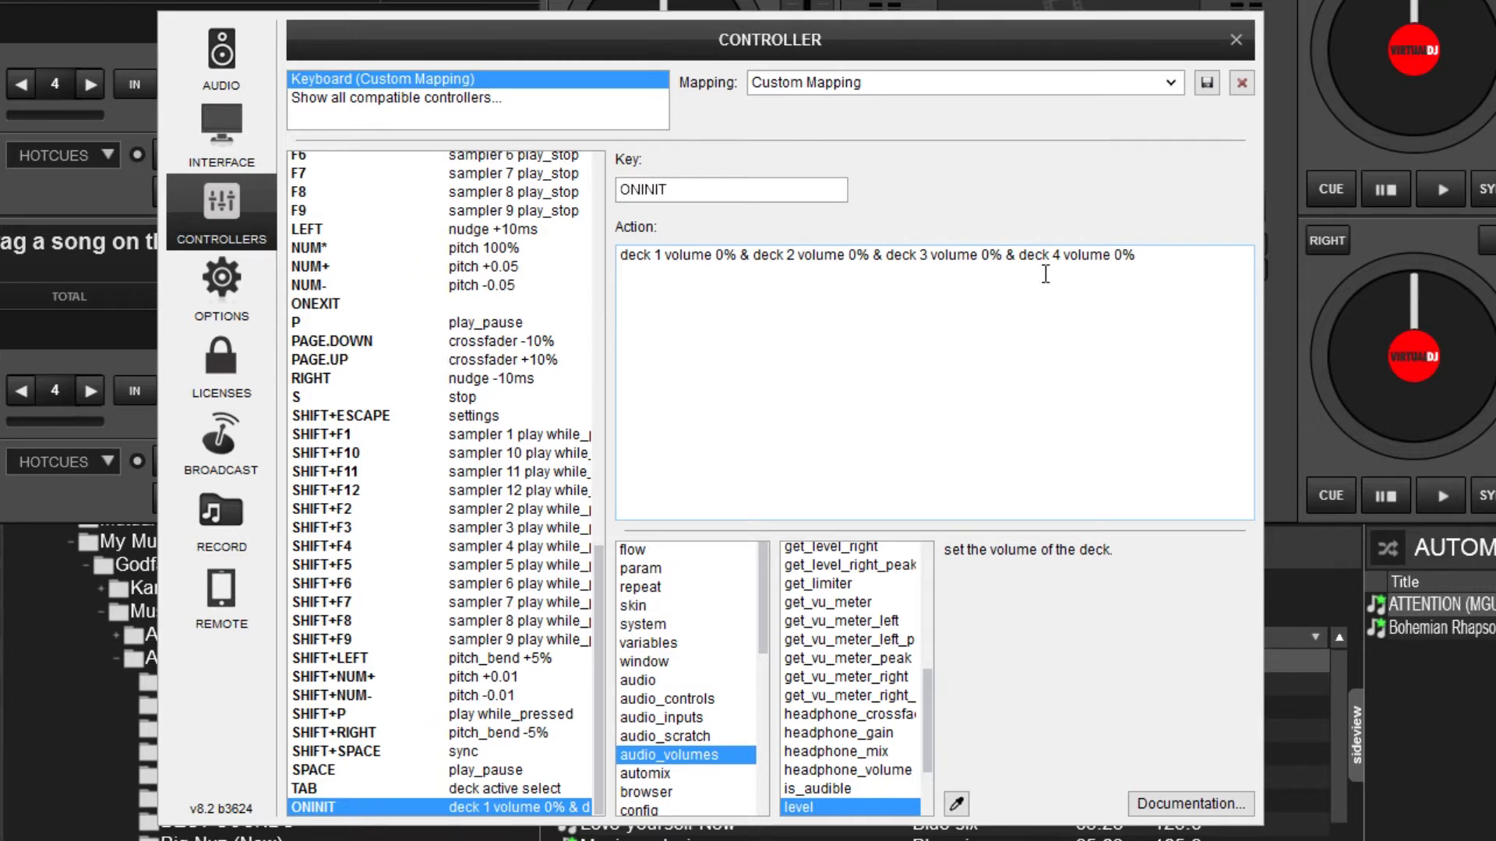
pyautogui.moveTo(1097, 168)
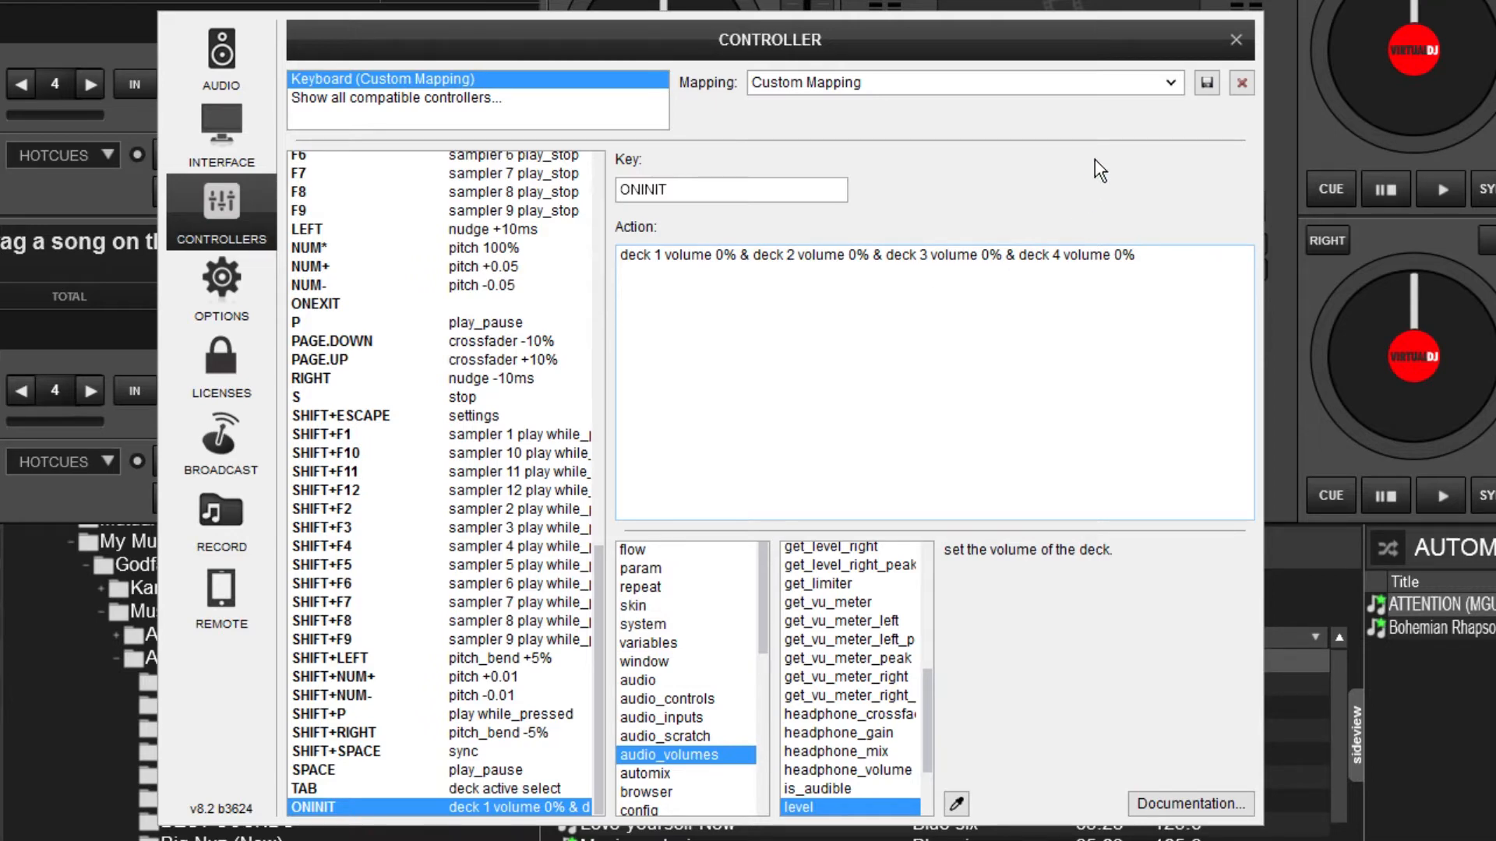
pyautogui.click(1188, 82)
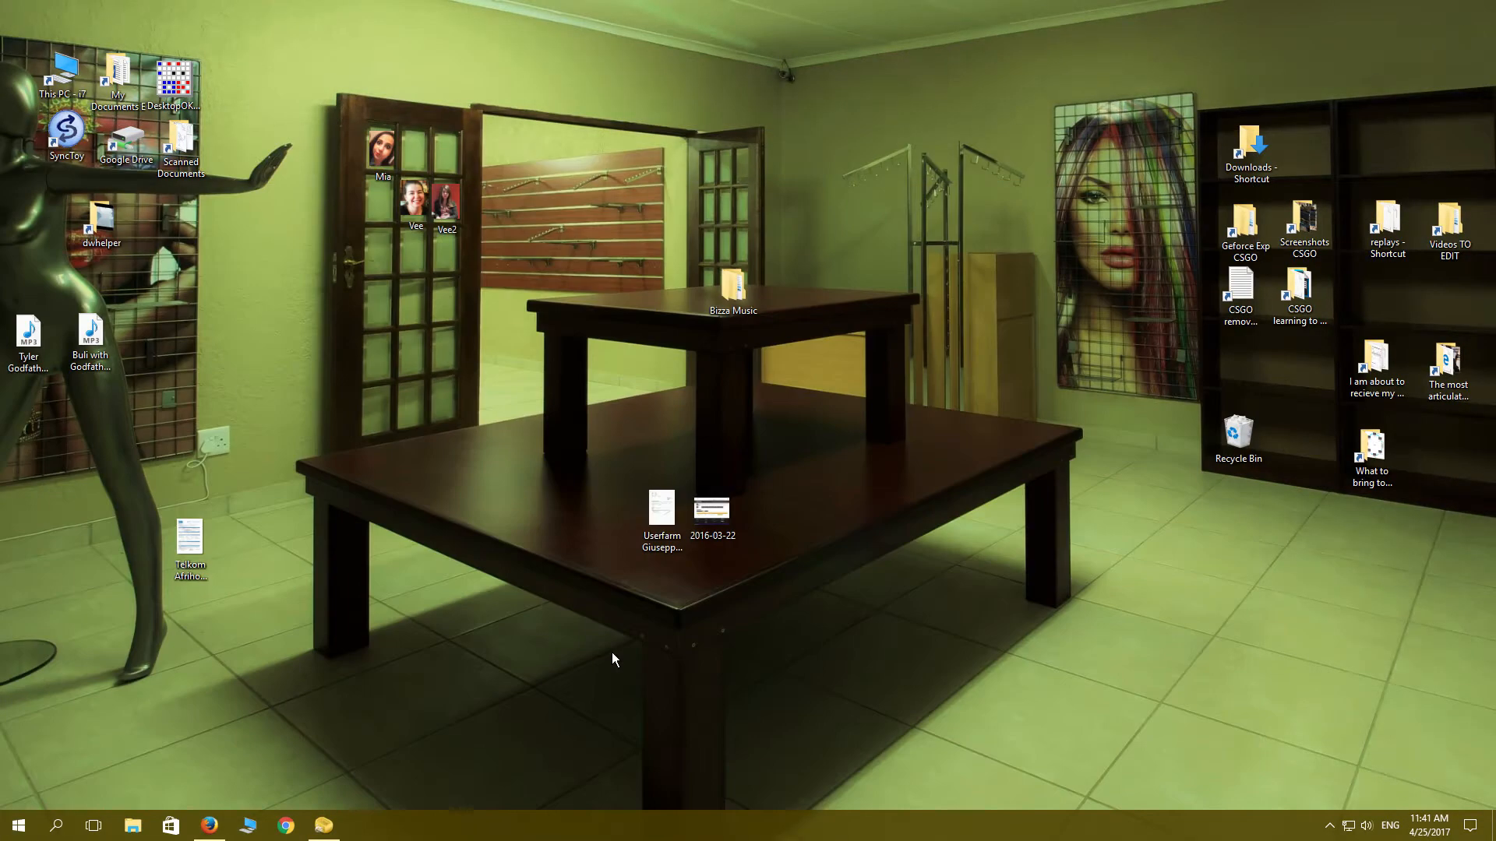
# Relaunch VirtualDJ from the taskbar so the startup mapping takes effect.
pyautogui.click(360, 826)
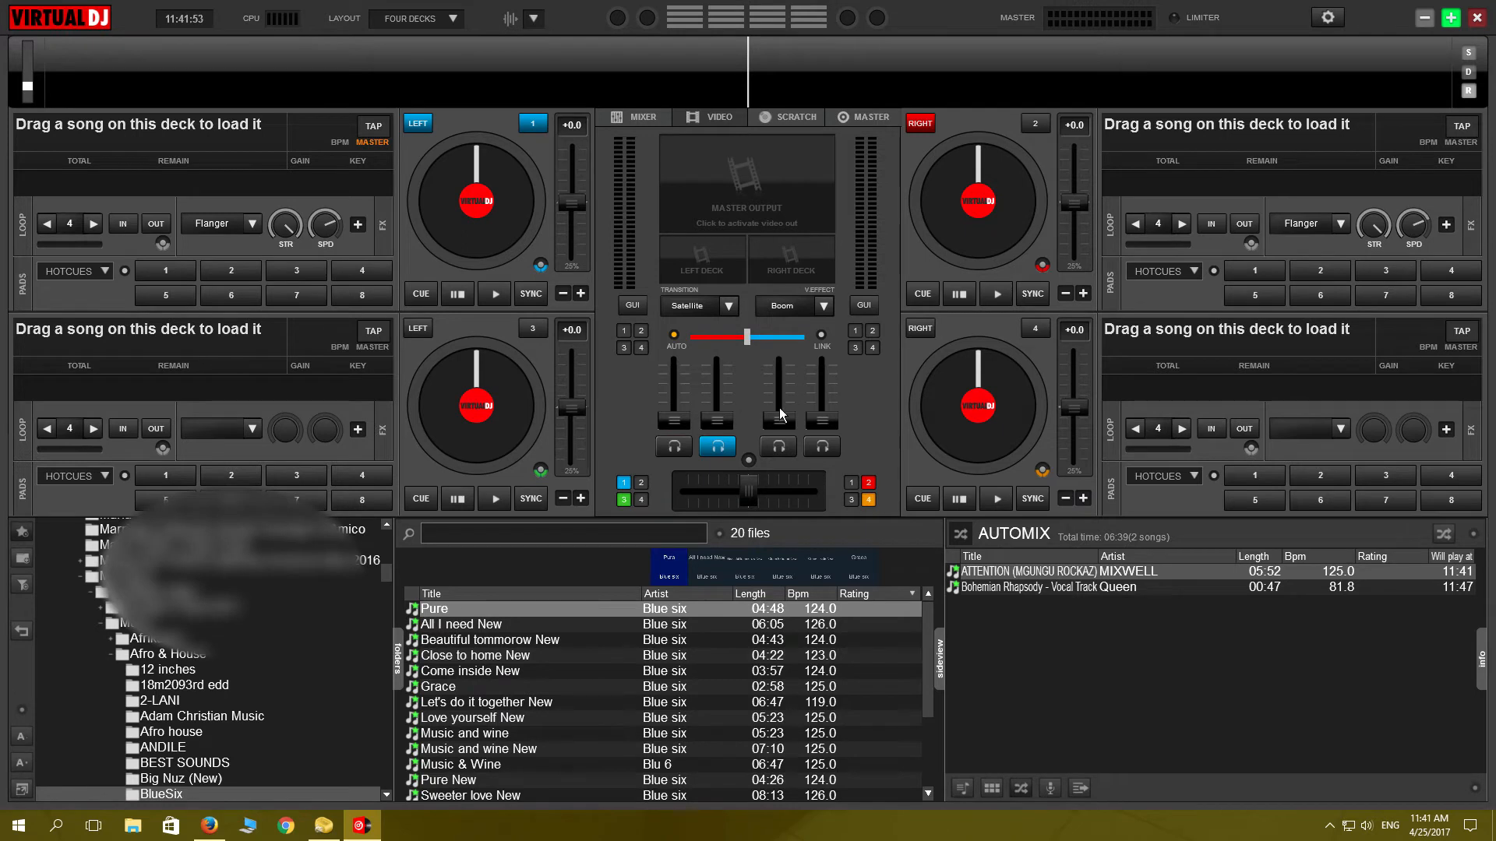
pyautogui.moveTo(864, 421)
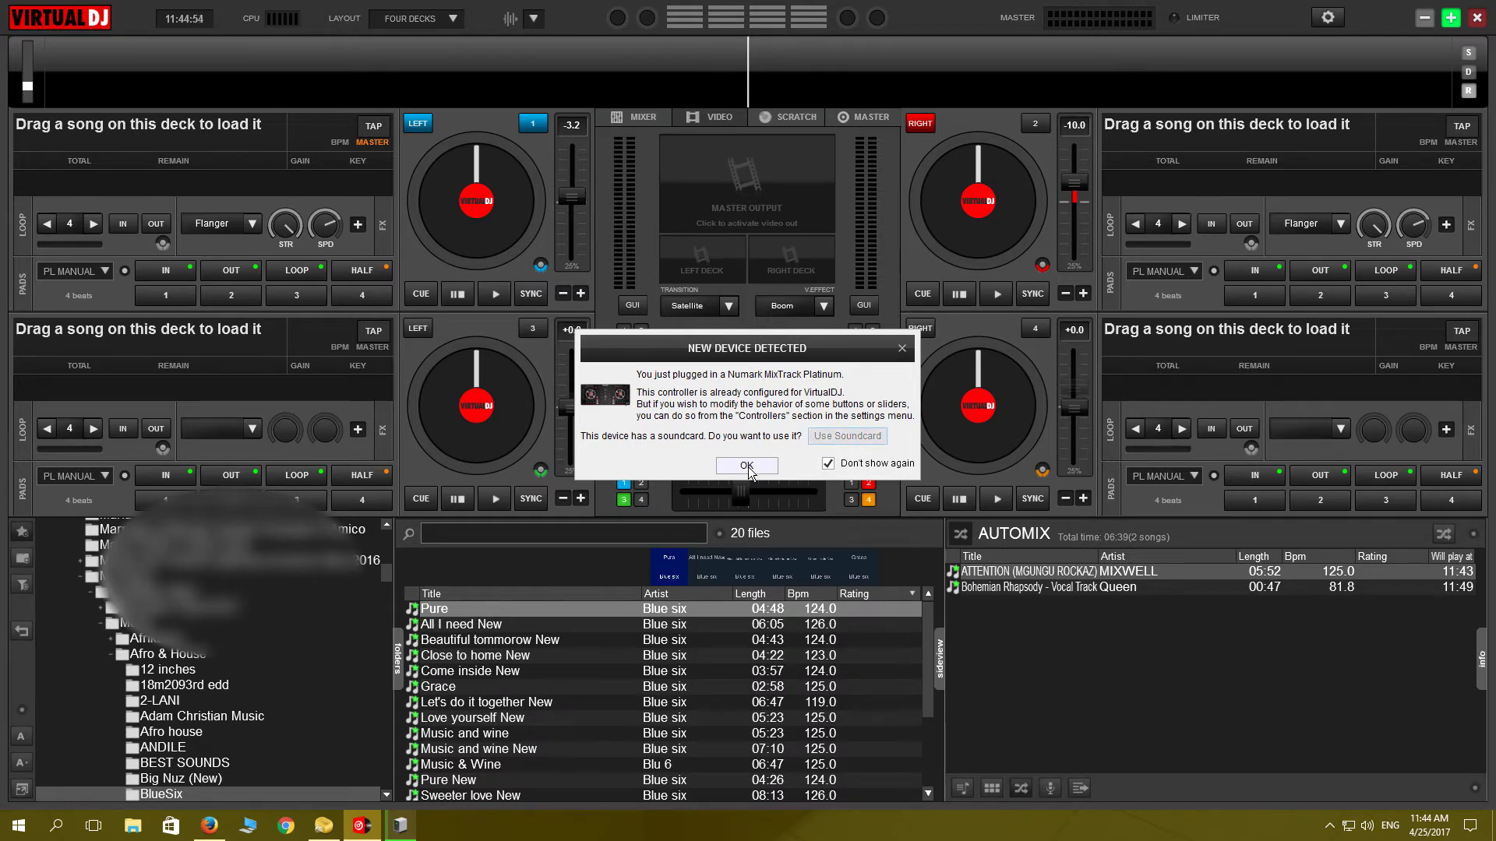
# Dismiss the New Device Detected notice, then quit and reopen VirtualDJ to verify deck volumes start at 0%.
pyautogui.click(746, 464)
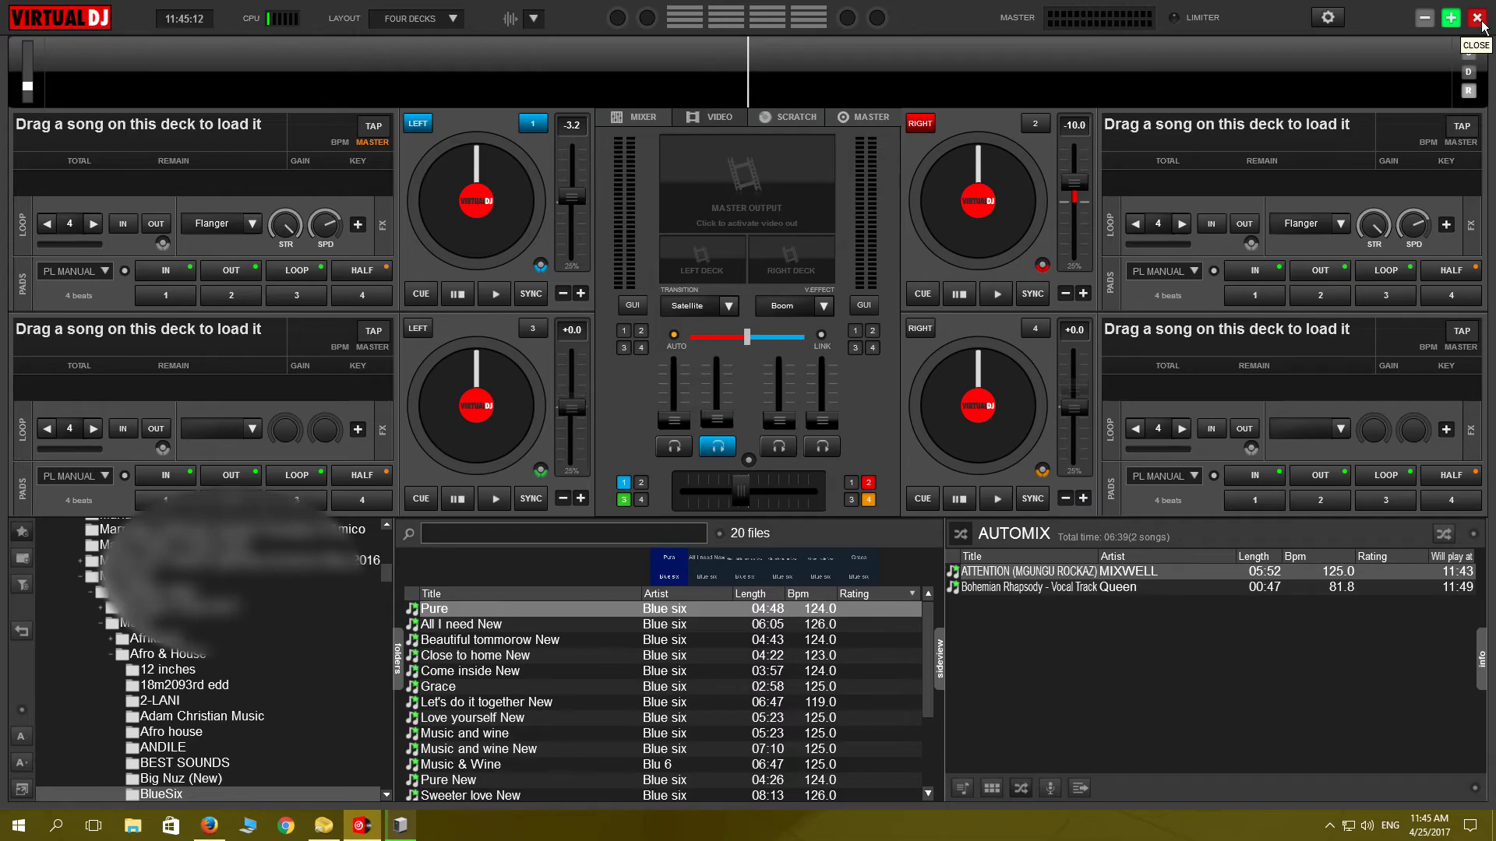
pyautogui.click(1480, 17)
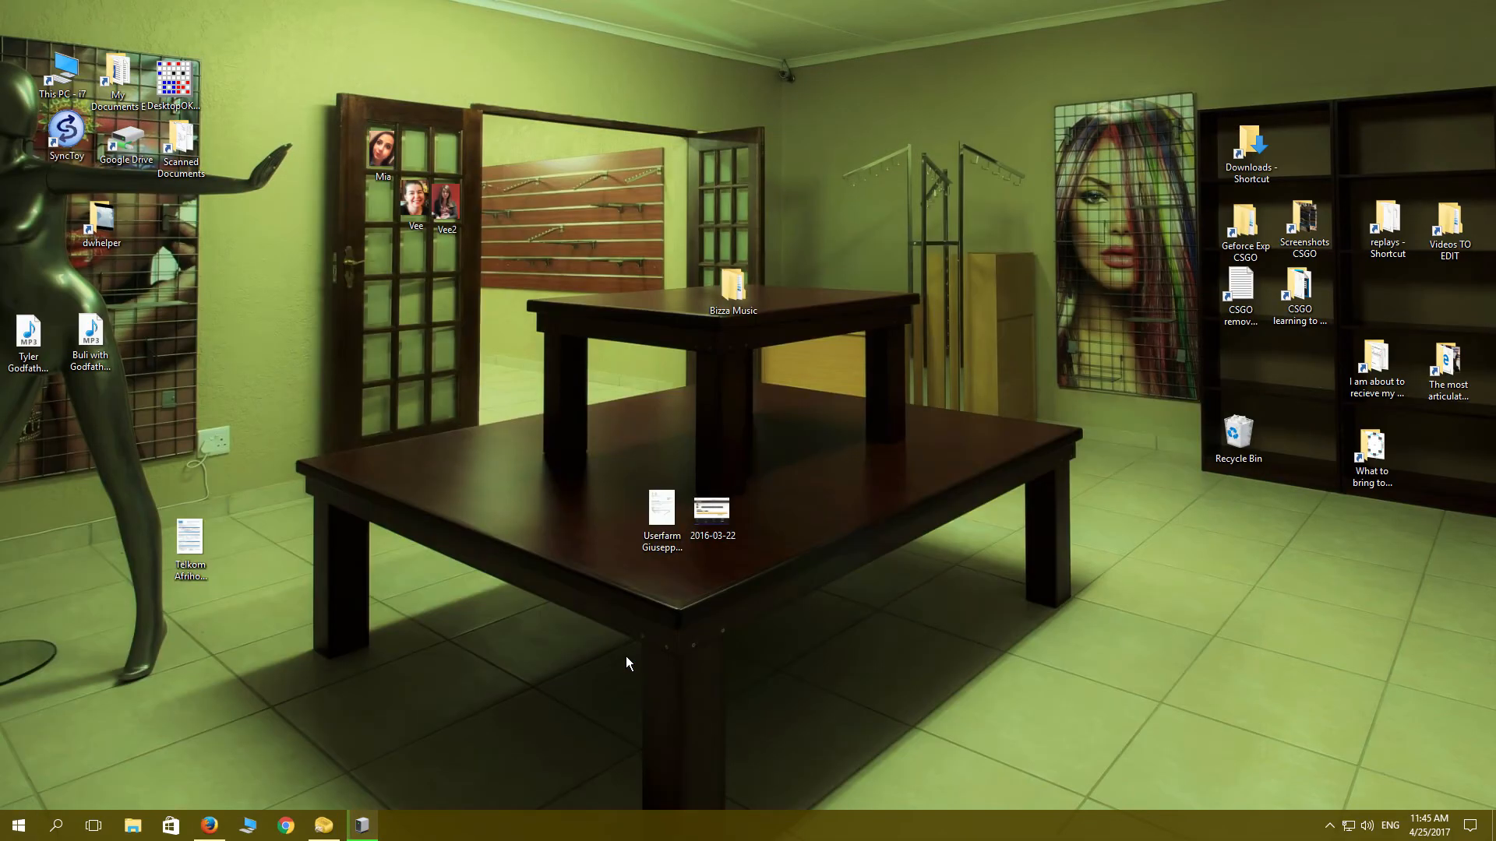
pyautogui.click(360, 825)
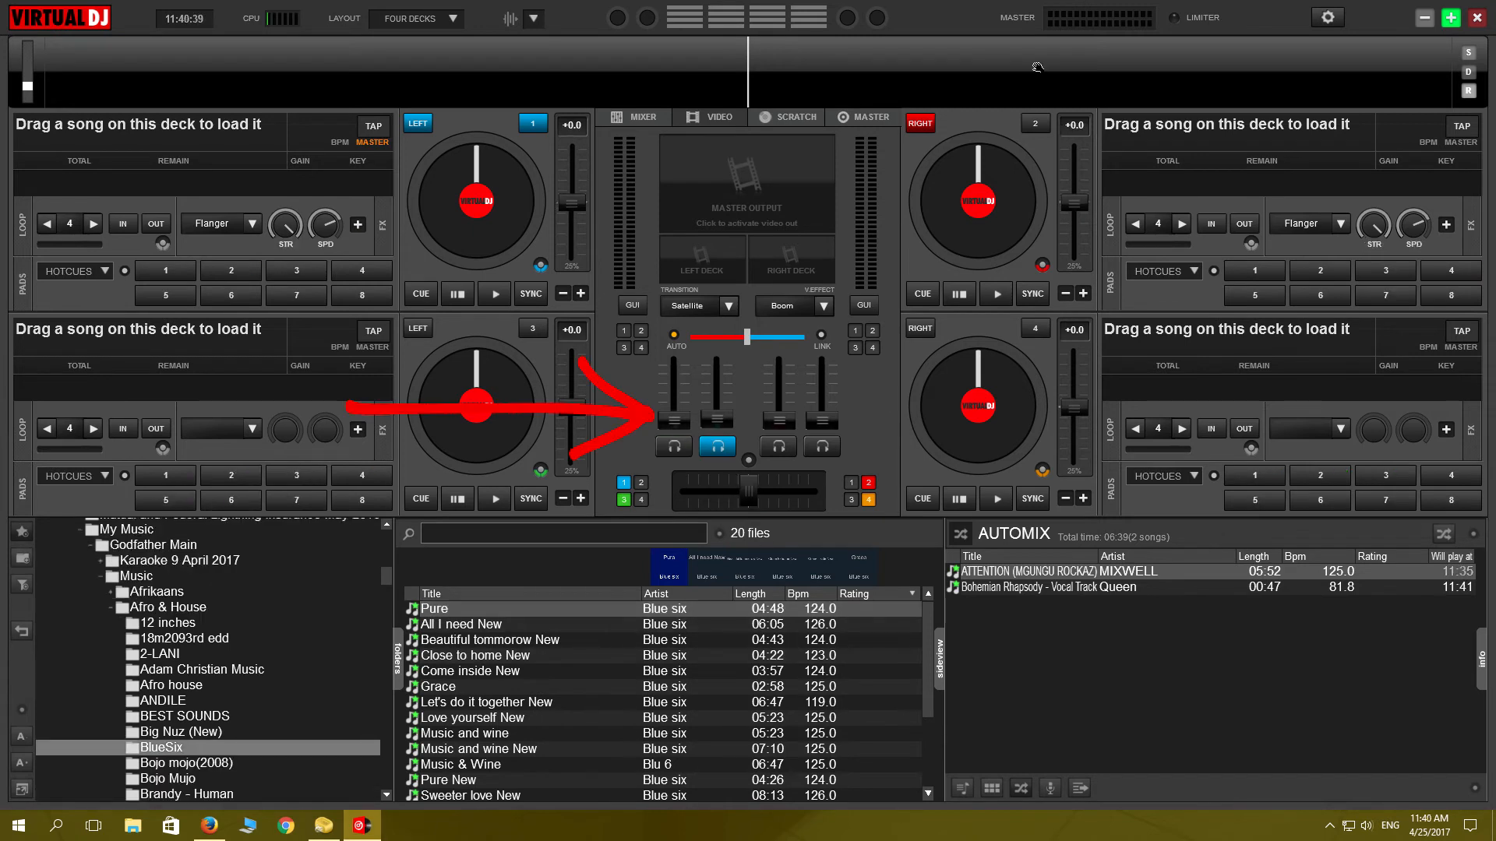